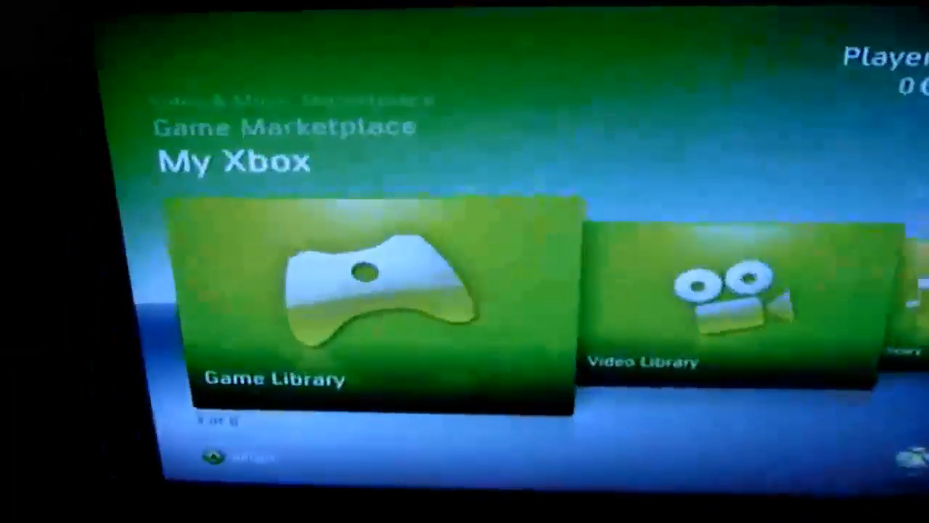
Browse the game library and select Geometry Wars from recent games.
left_click(363, 298)
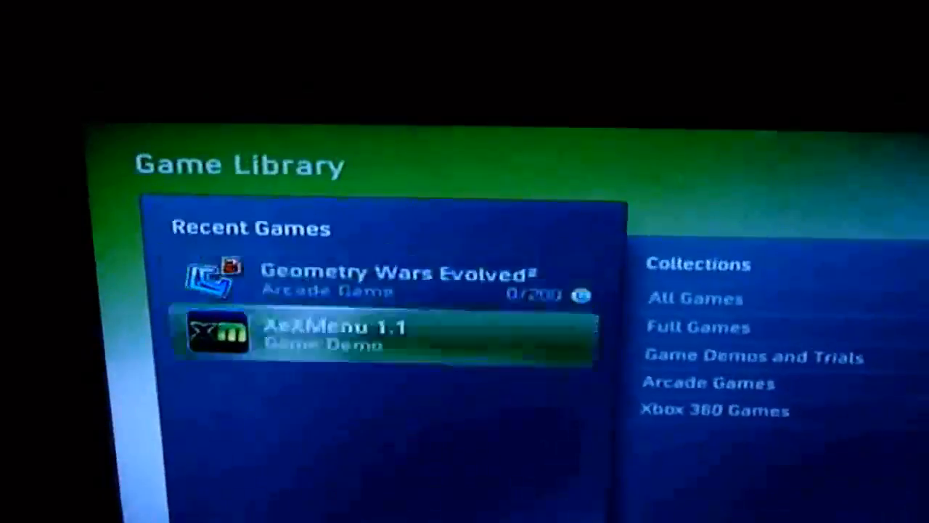
key("Up")
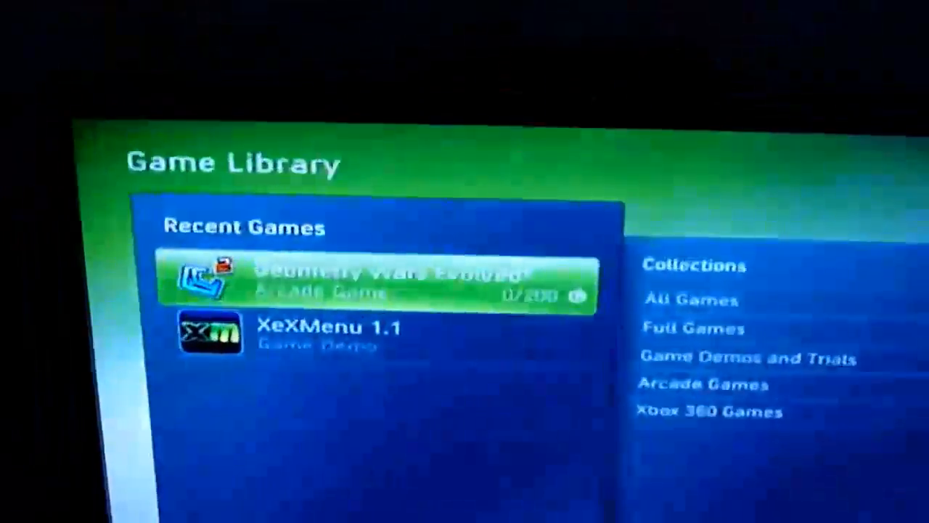
left_click(378, 282)
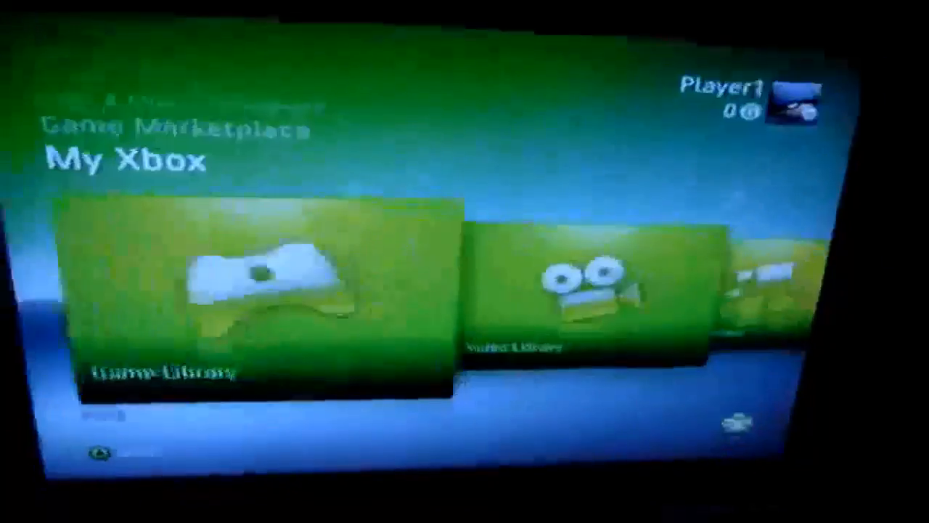
Launch XeXMenu 1.1 from its game page via Play Game.
left_click(254, 297)
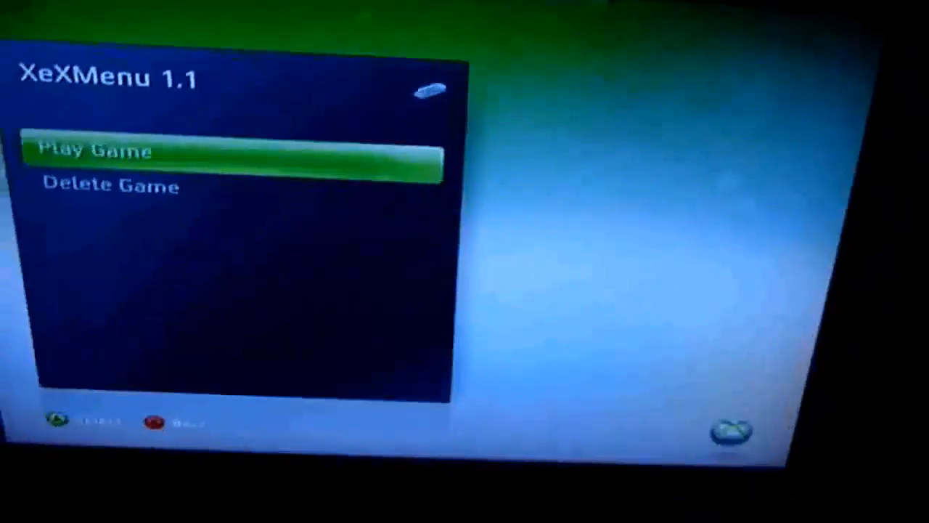
left_click(90, 150)
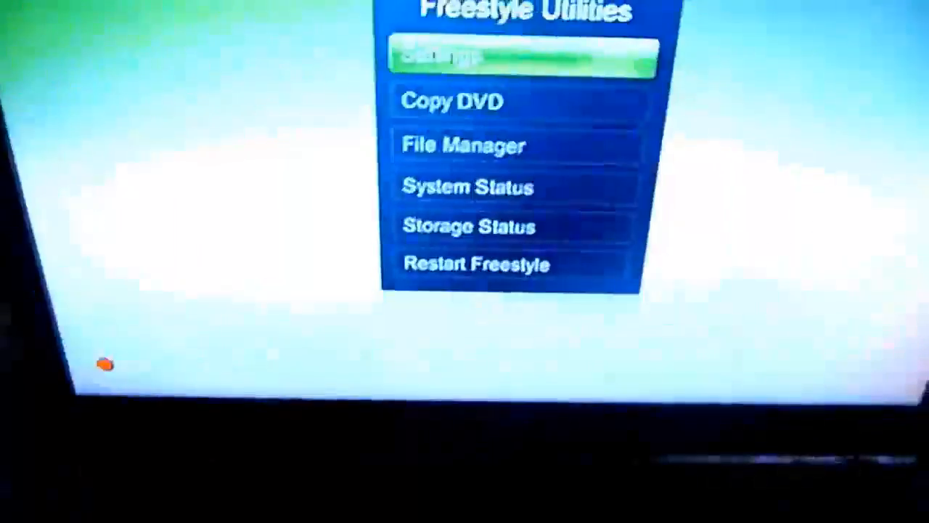
Enter Settings from the Freestyle Utilities menu.
left_click(521, 58)
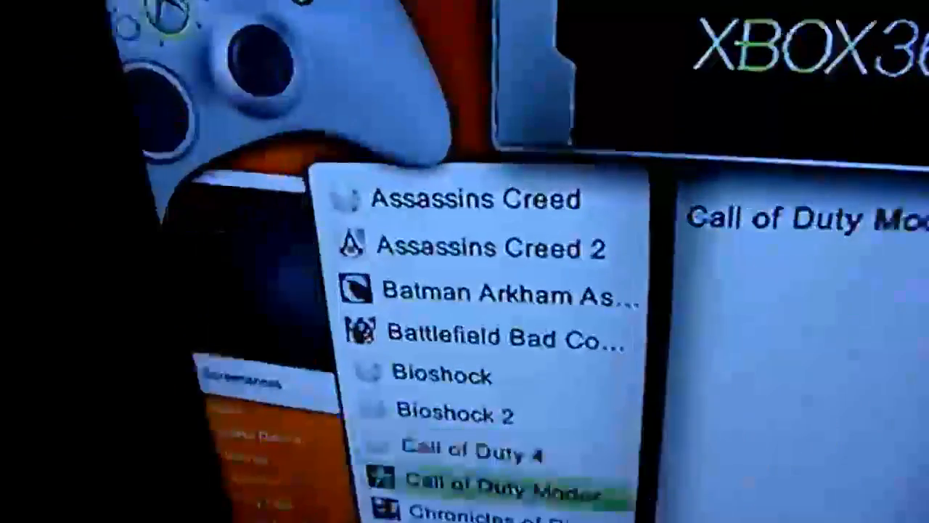
Scroll the games list from Assassins Creed down to Halo 3.
scroll("down", 3)
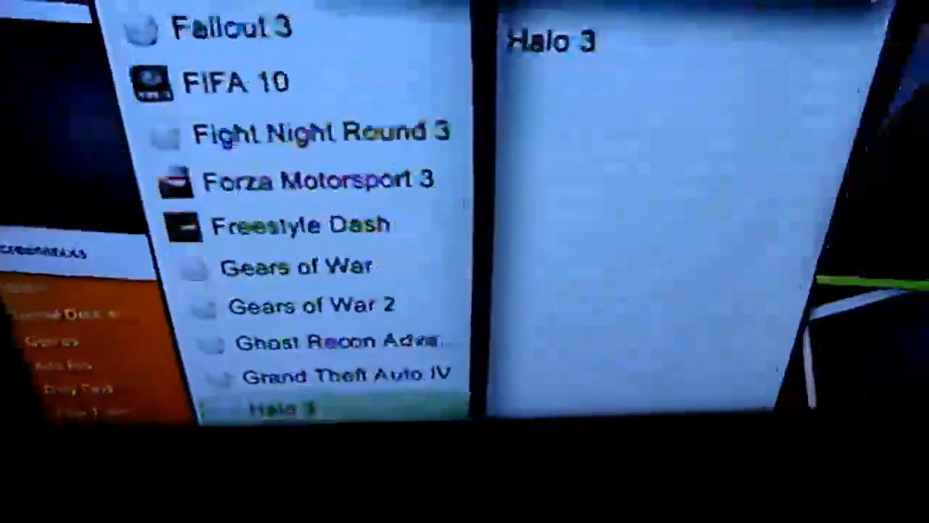
scroll("down", 3)
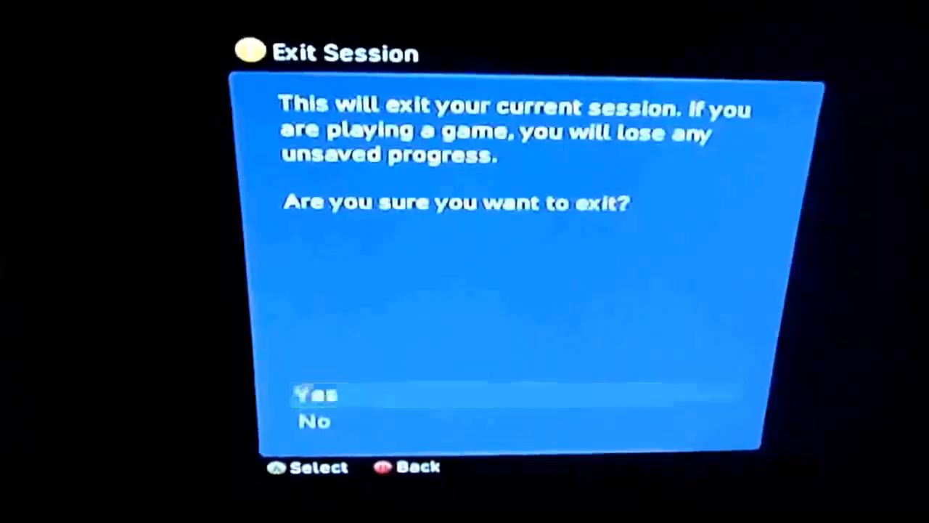
Answer Yes to the Exit Session prompt, launching Snes360.
left_click(316, 395)
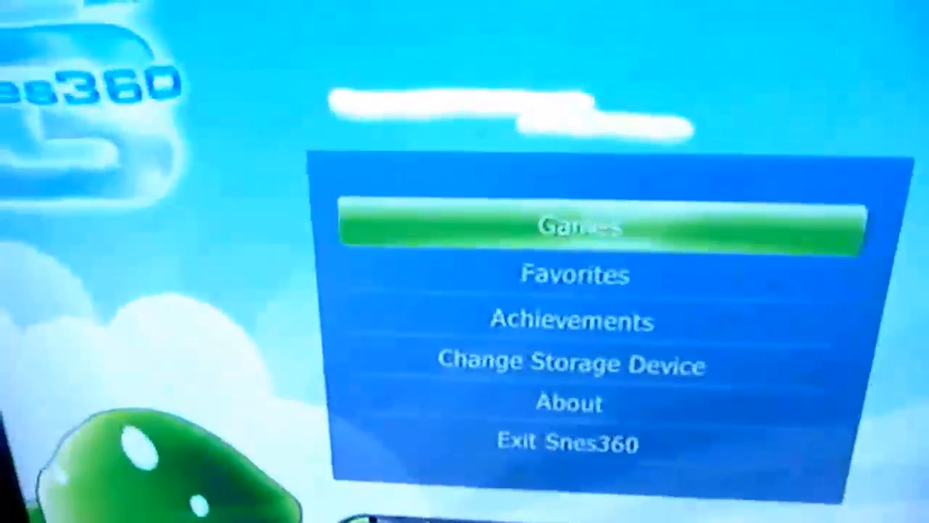
Start super mario world [u] [!].smc from the Snes360 ROM browser.
left_click(581, 227)
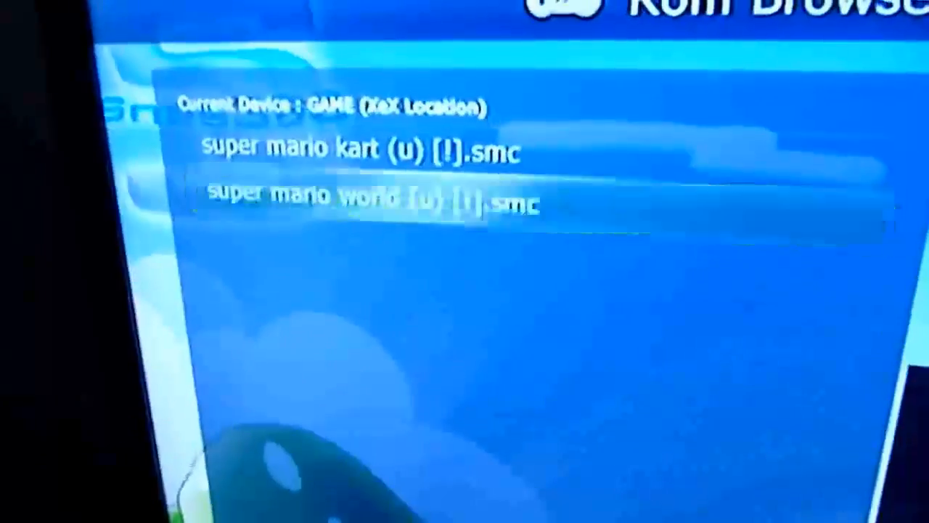
left_click(370, 201)
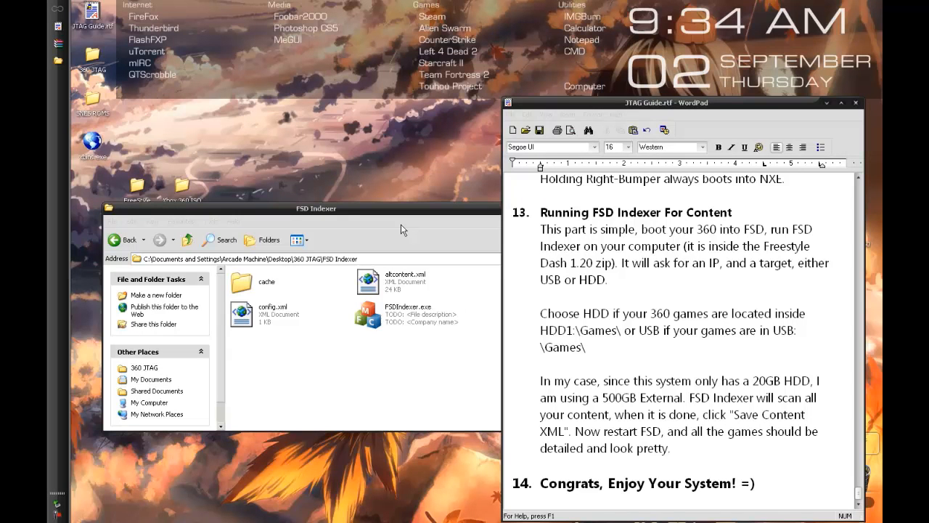
mouse_move(505, 241)
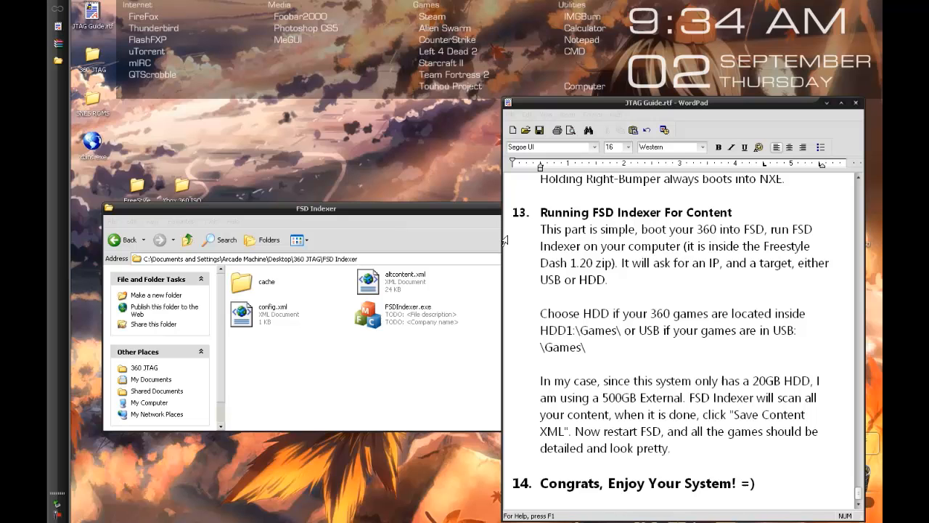
mouse_move(477, 224)
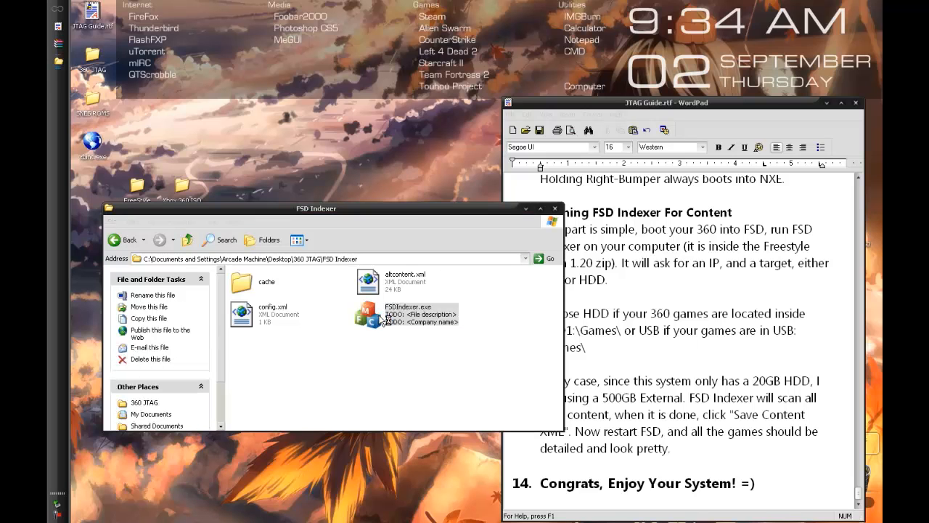
double_click(369, 314)
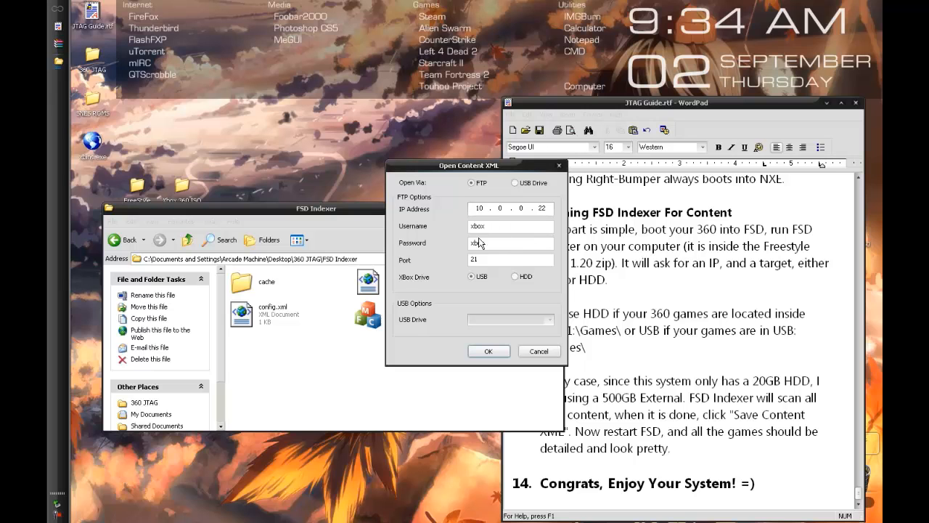
type("xbox")
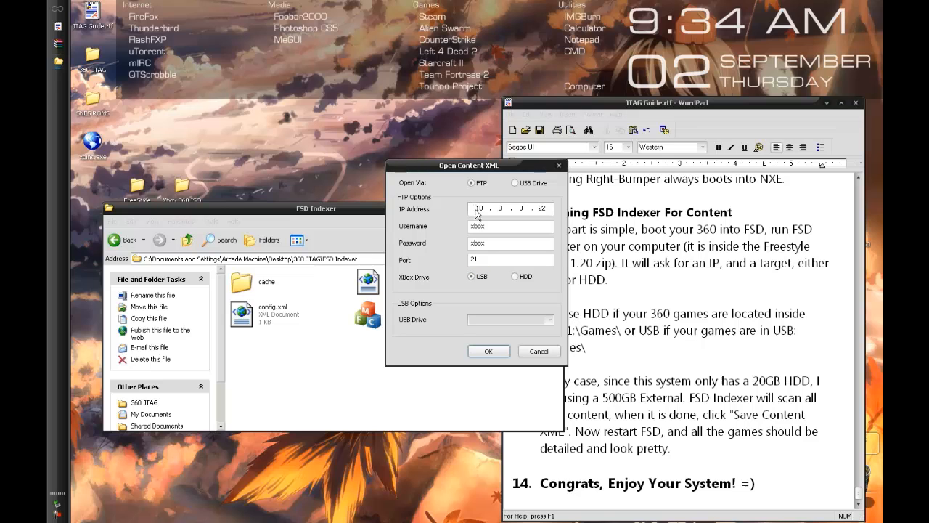
mouse_move(494, 342)
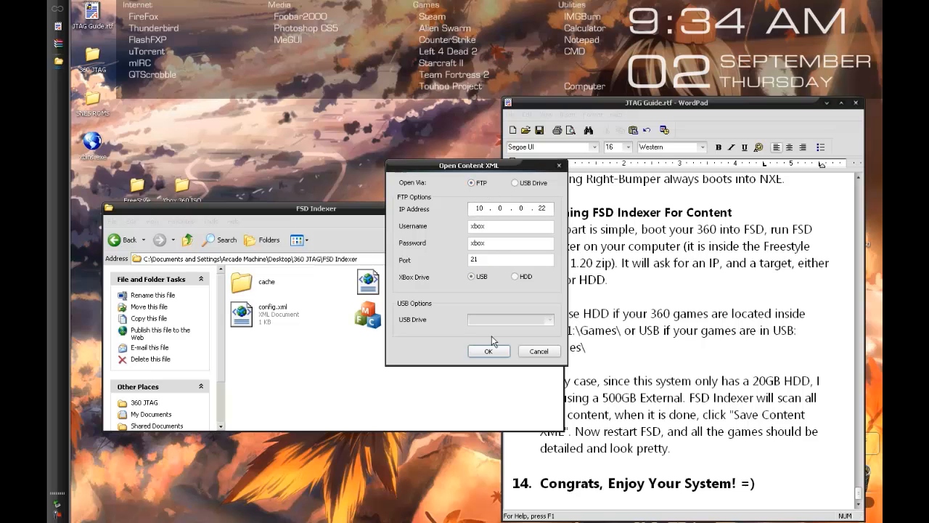
left_click(488, 350)
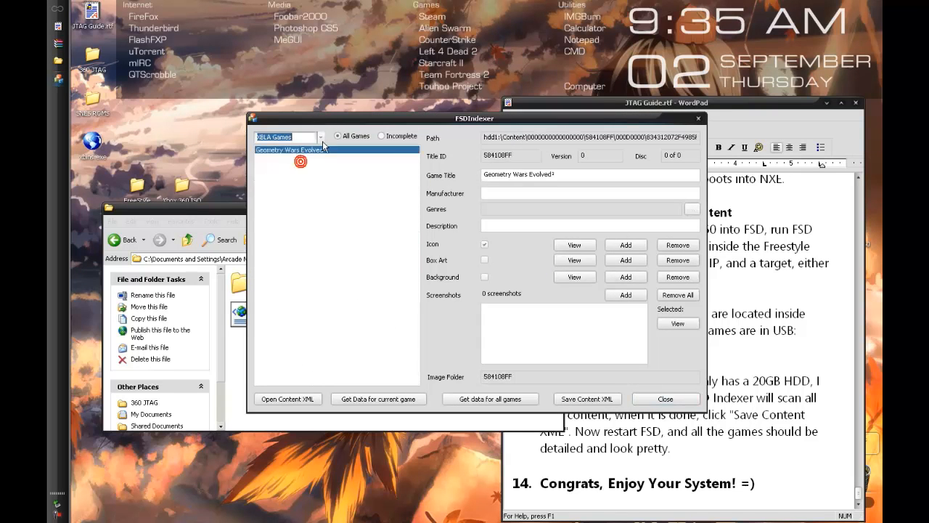
Switch the game-type filter to All Games, listing Assassins Creed onward.
left_click(289, 137)
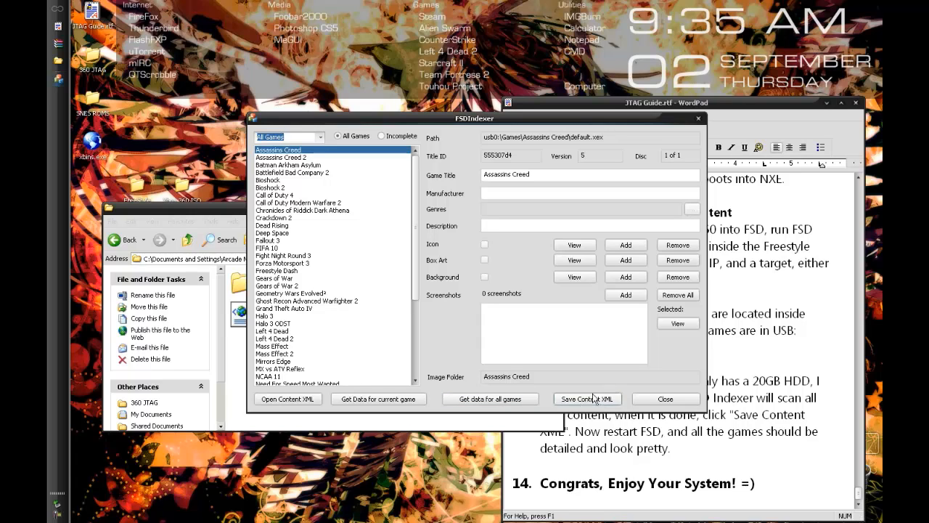
mouse_move(509, 276)
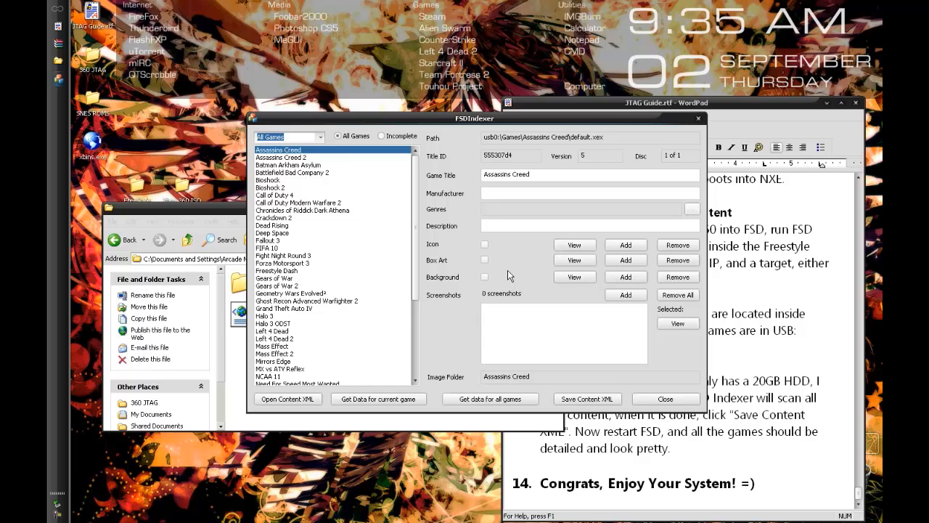
mouse_move(630, 372)
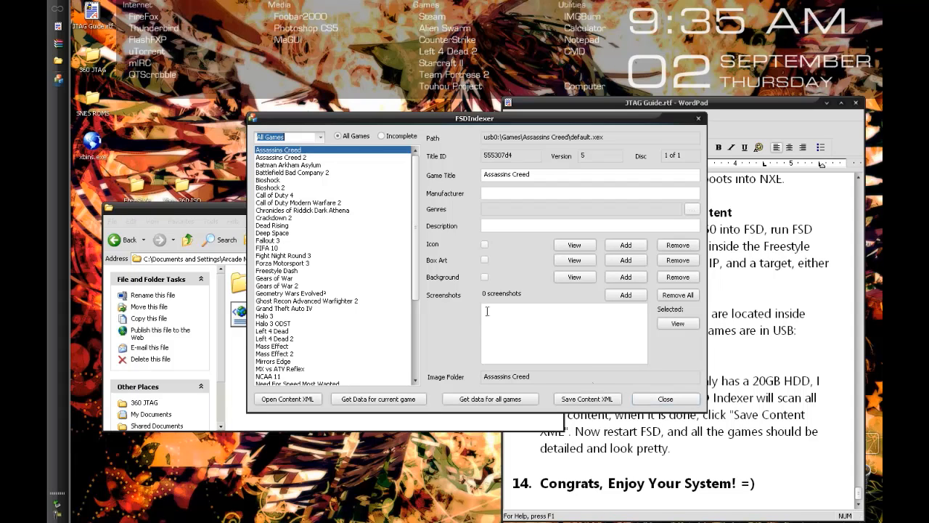
mouse_move(529, 296)
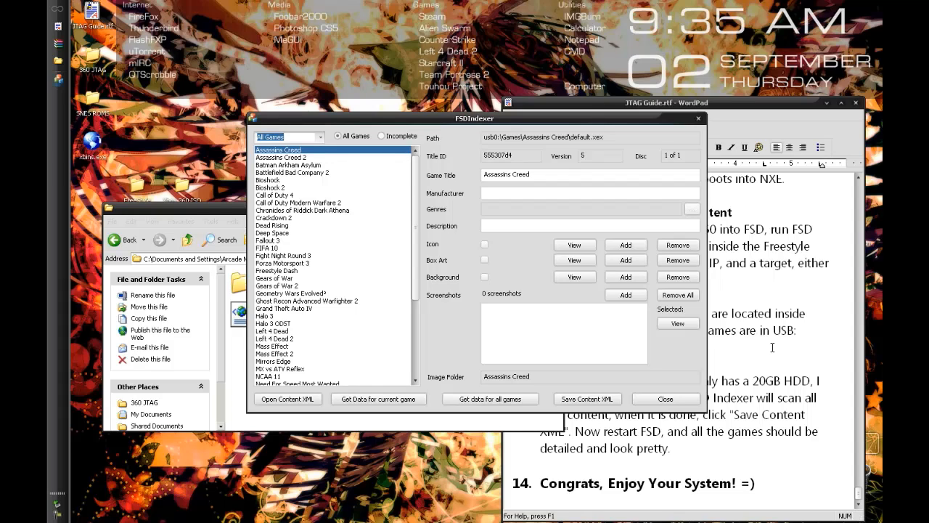
Fetch data for all games, answering No to scanning incomplete games only.
left_click(490, 398)
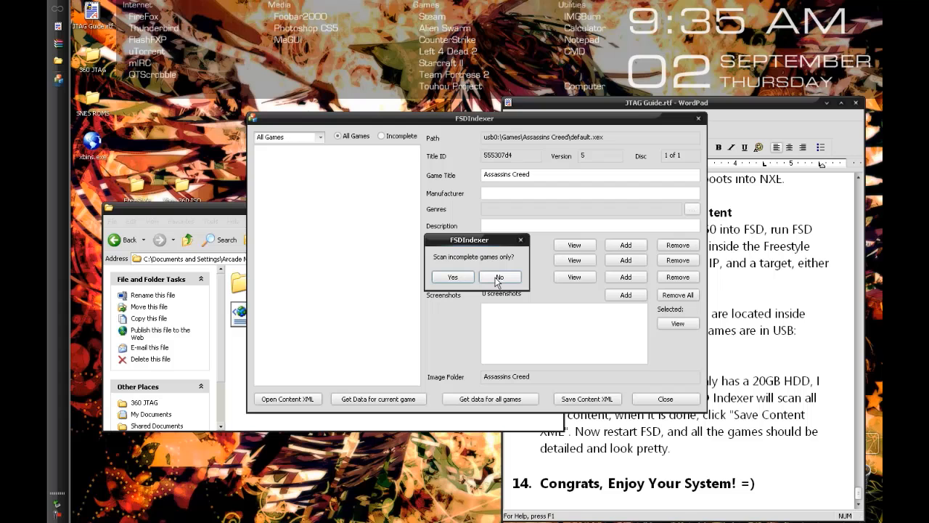
left_click(500, 276)
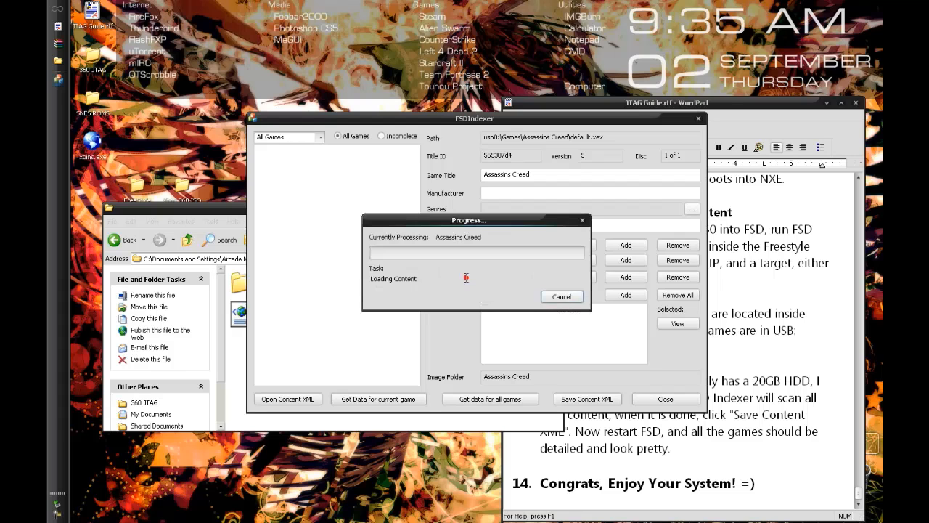